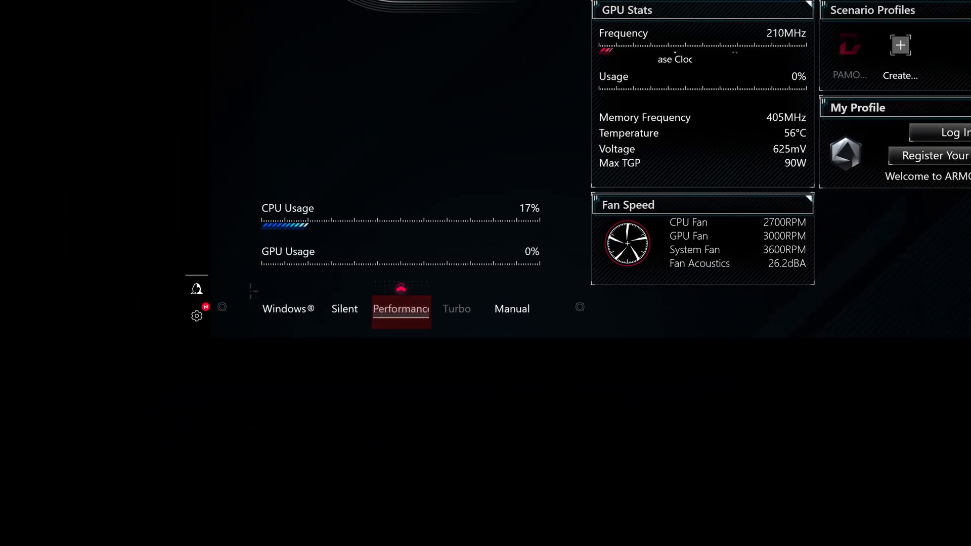
Step: Select Performance mode, showing CPU at 2450 MHz and 14% usage
click(401, 310)
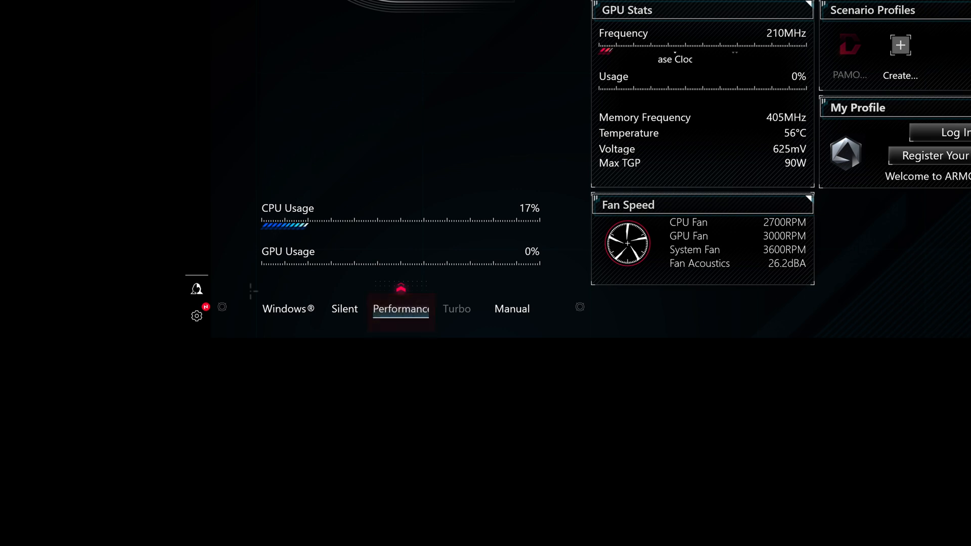
click(401, 310)
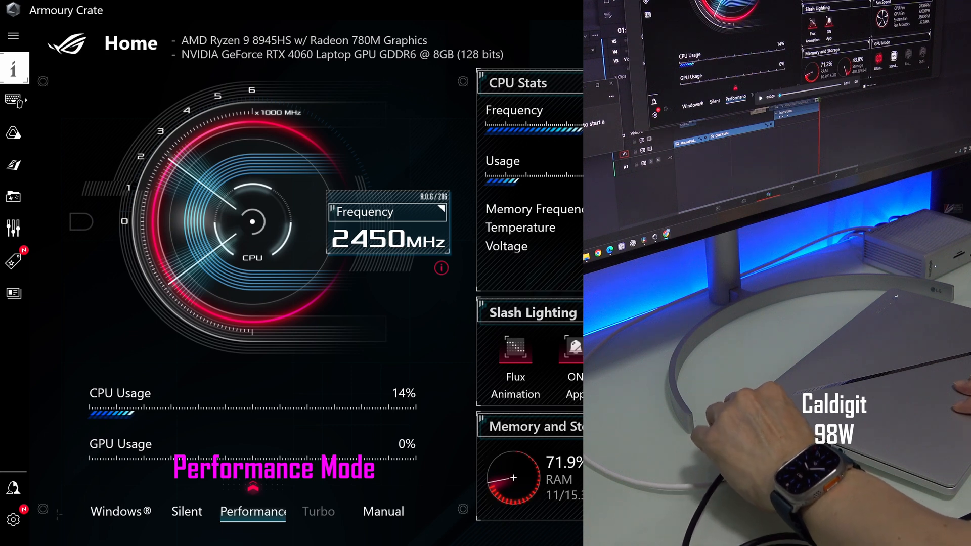
Step: Toggle between Turbo and Performance modes as the laptop moves on and off external power
click(317, 512)
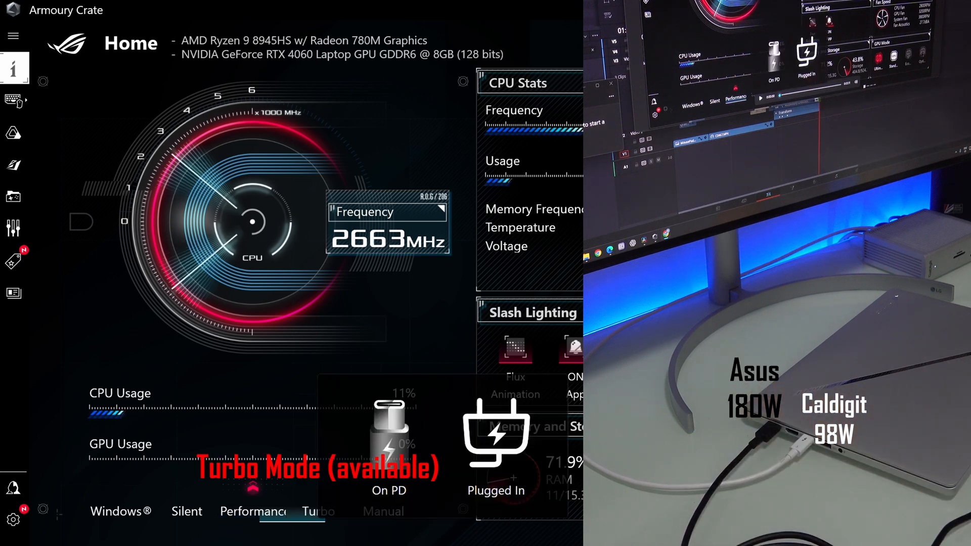
click(320, 512)
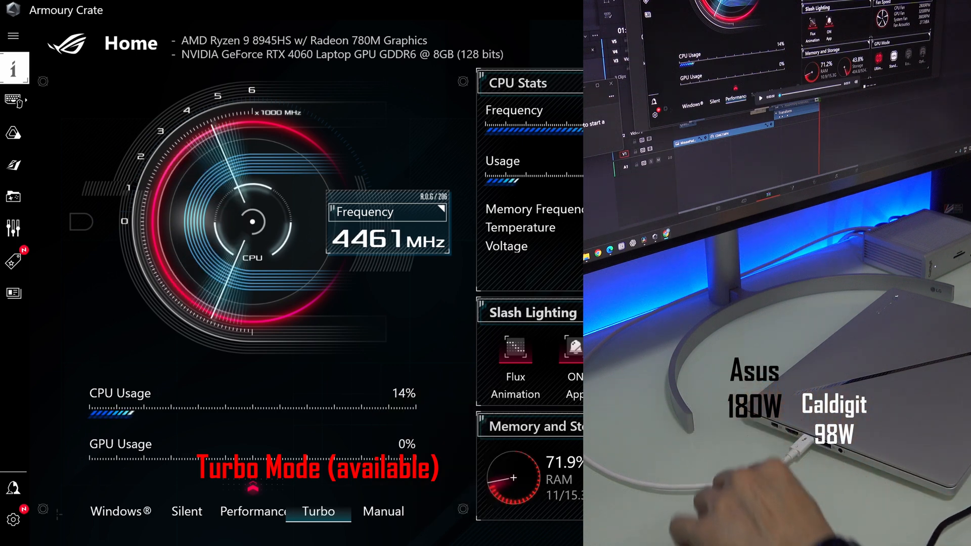
click(252, 512)
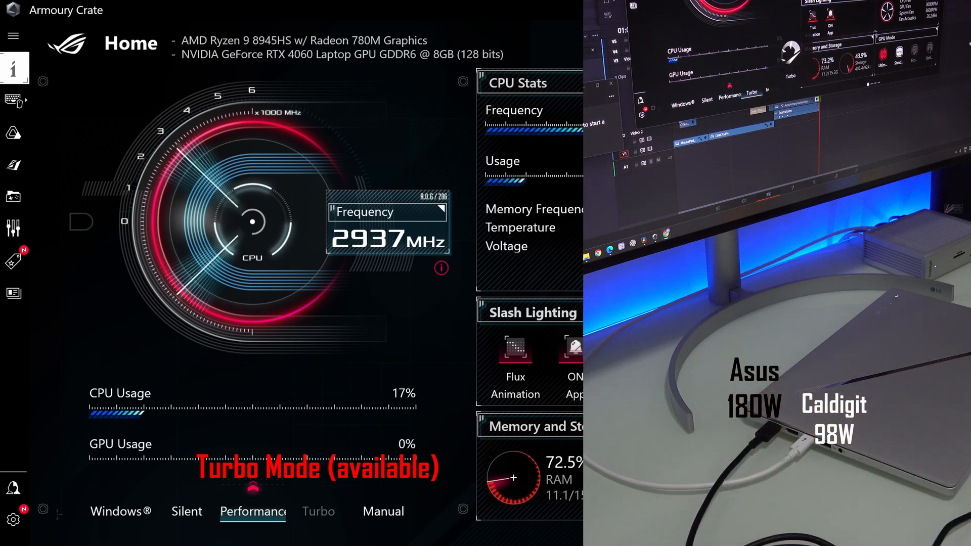
click(318, 512)
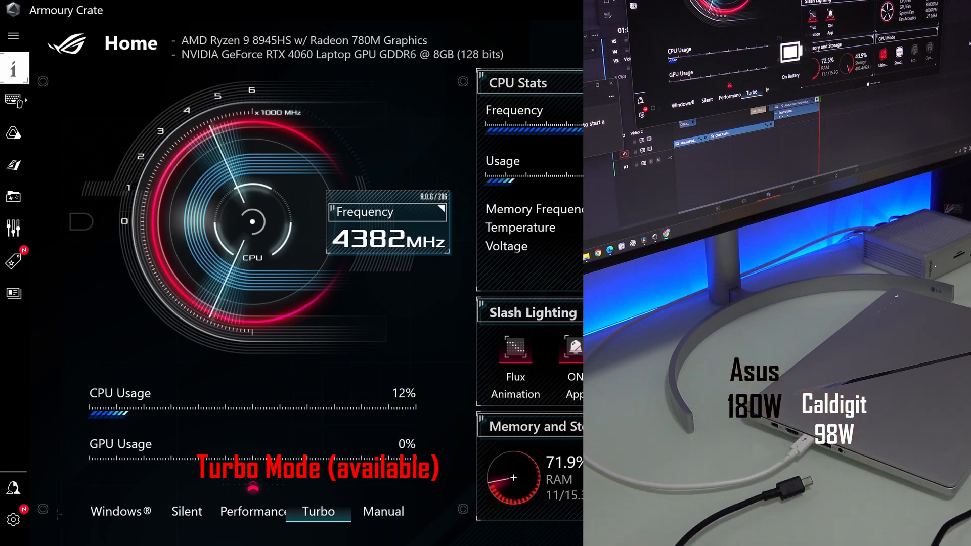
click(247, 512)
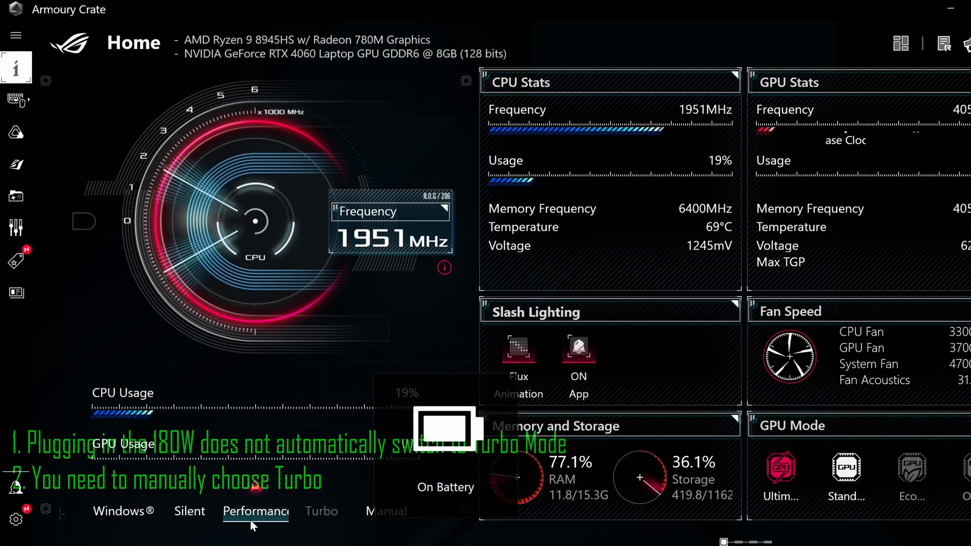
Step: Select Performance, then Turbo mode, raising CPU frequency to 4557 MHz
click(256, 512)
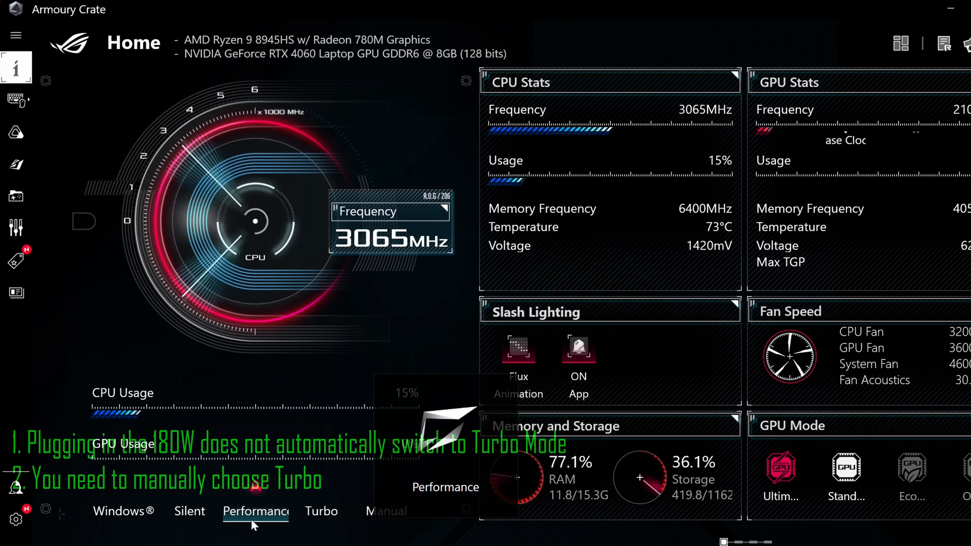
click(322, 512)
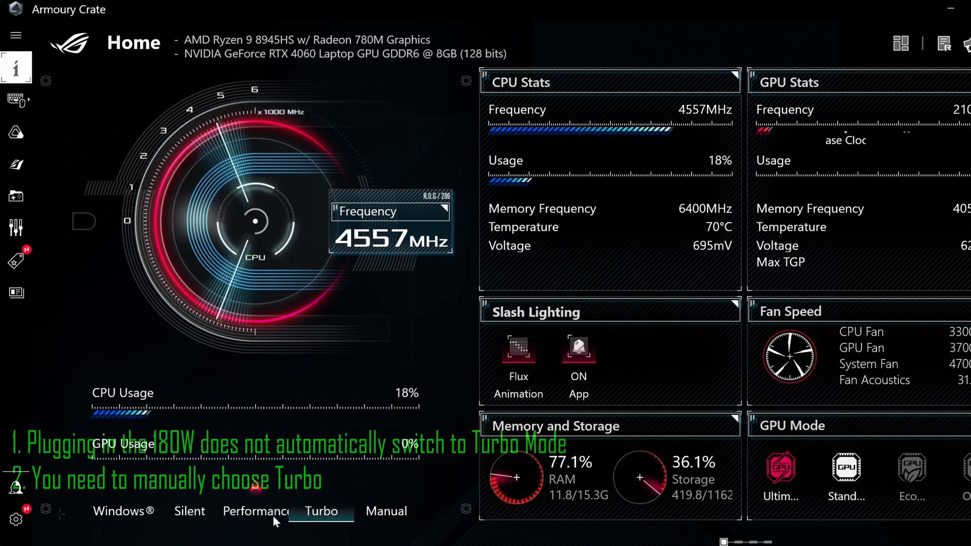
click(316, 534)
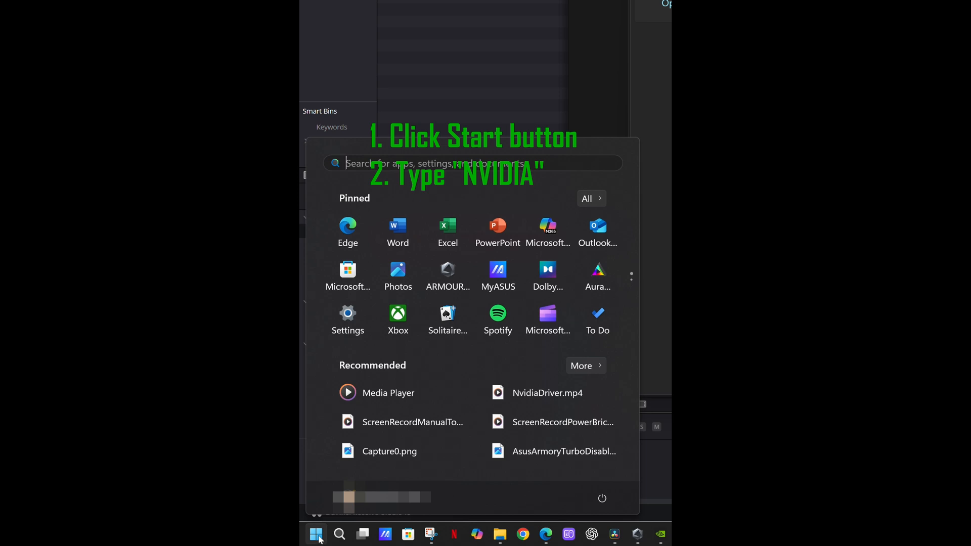
Step: Search 'NV' in Start and launch the NVIDIA app onto its Drivers page
text(NV)
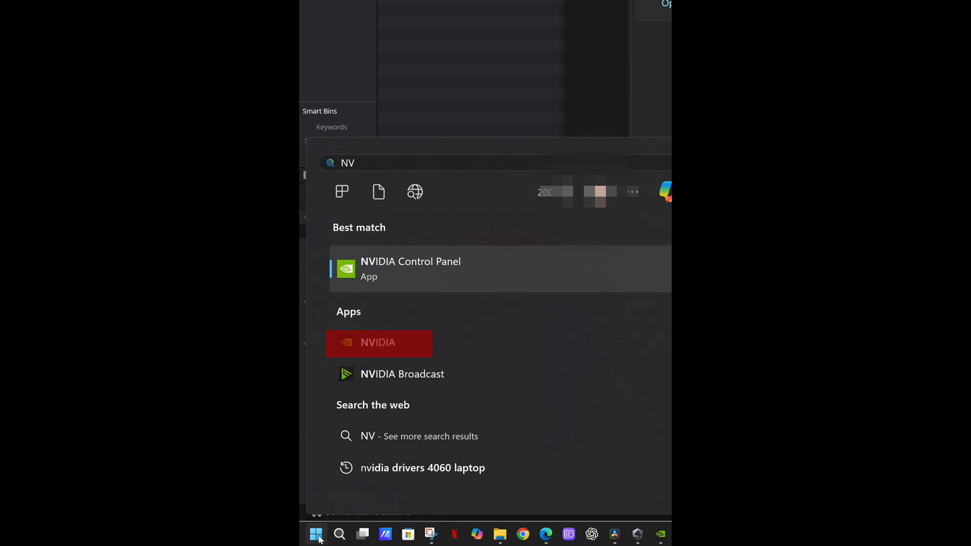
mouse_move(407, 348)
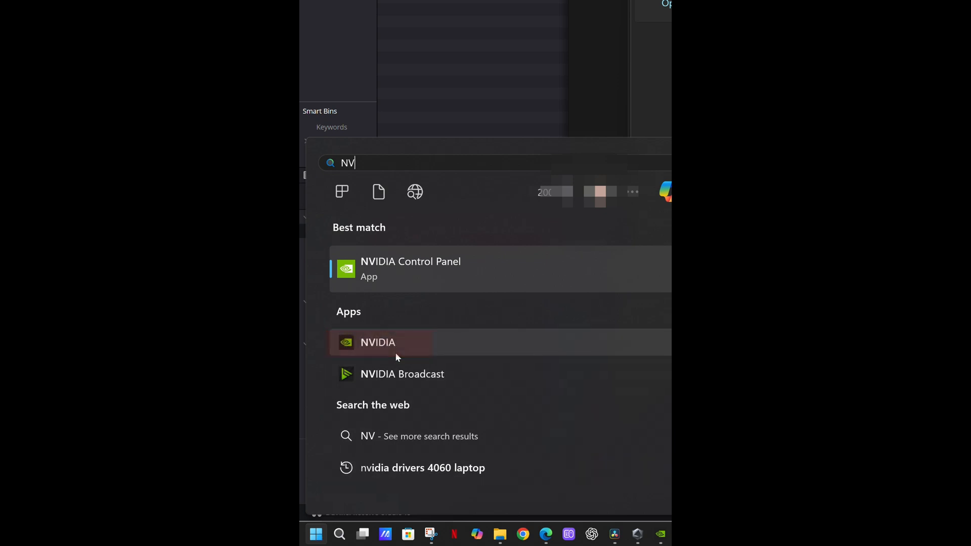
click(379, 342)
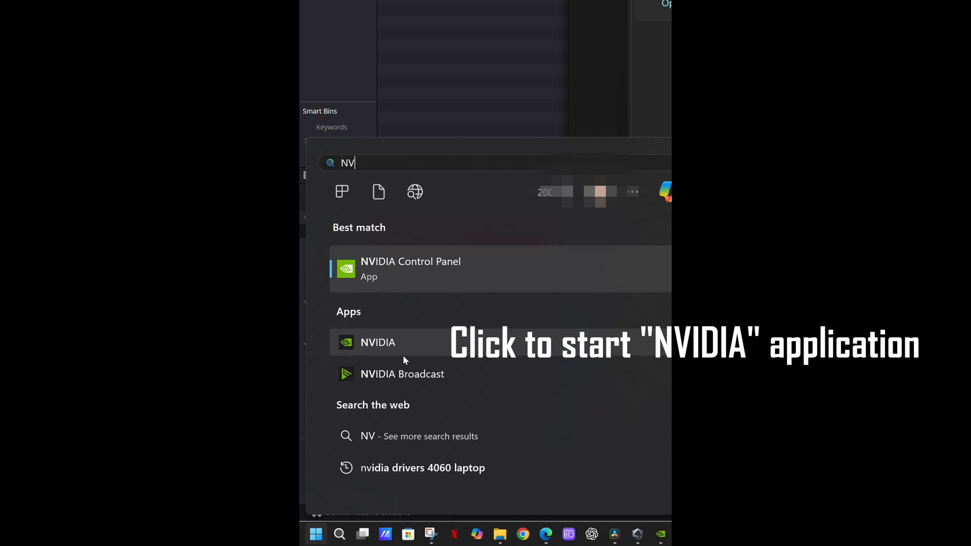
click(379, 342)
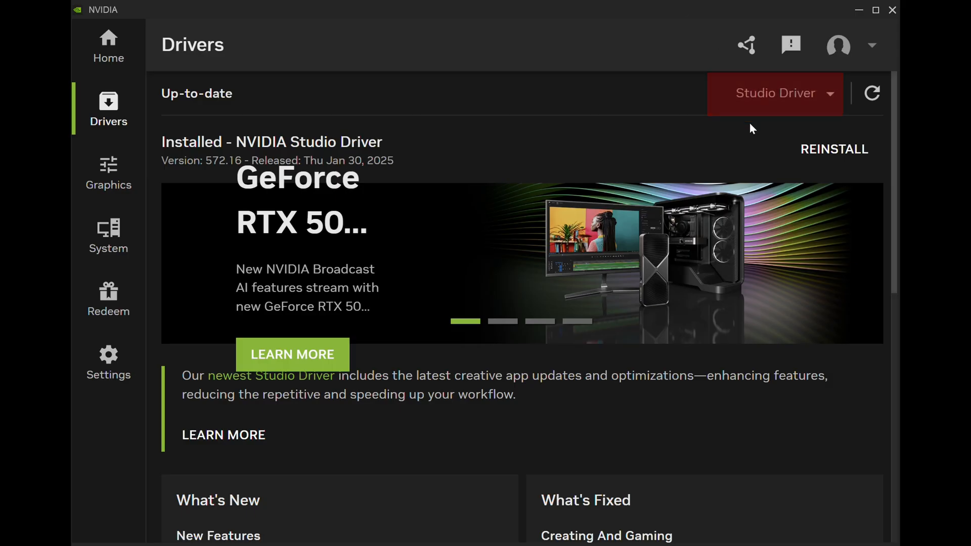
Step: Show the driver type list with Game Ready Driver and the installed Studio Driver 572.16
click(774, 93)
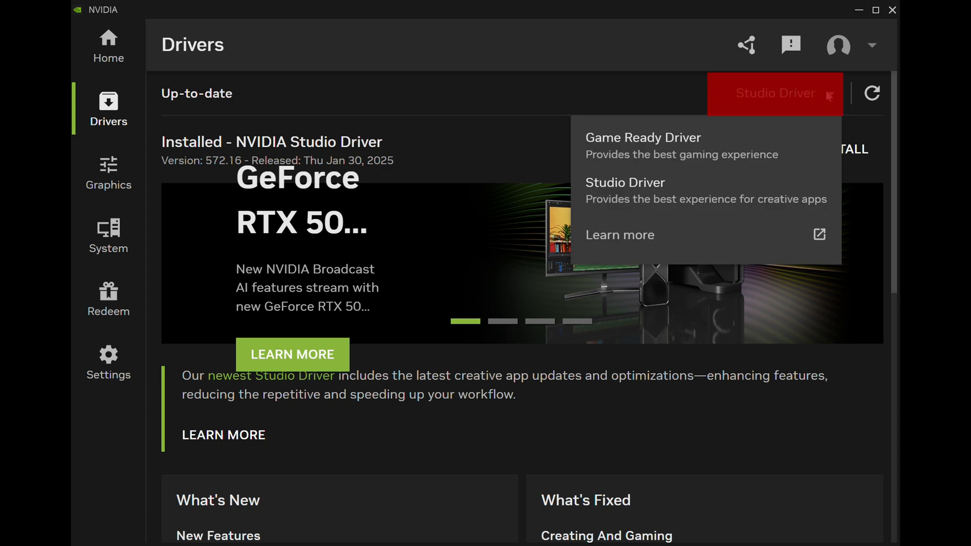
mouse_move(627, 150)
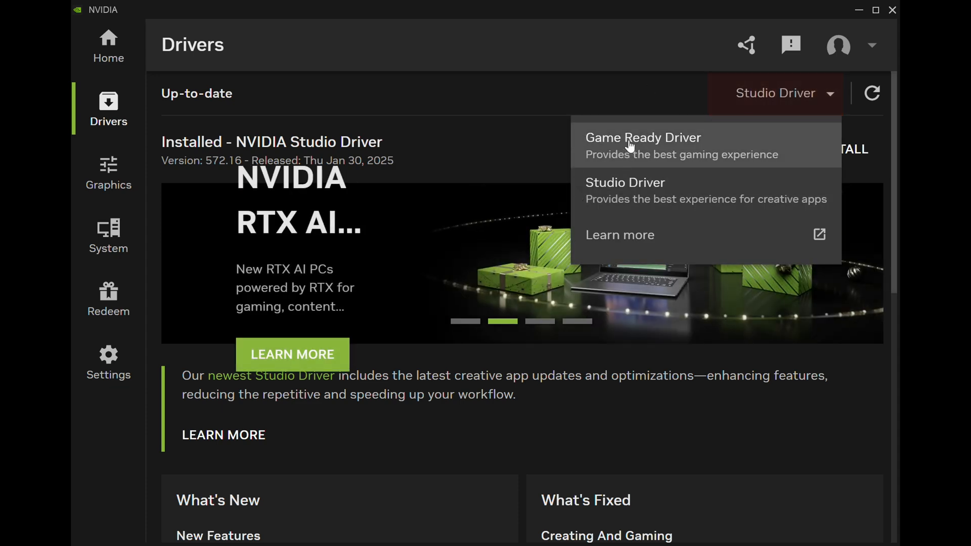
mouse_move(662, 186)
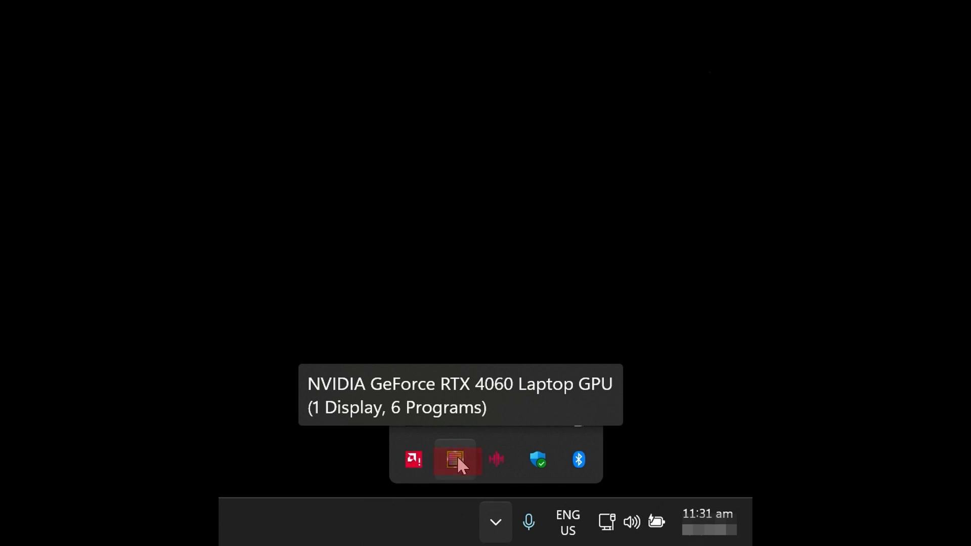
Step: Show NVIDIA GPU Activity listing resolve.exe and other apps on the RTX 4060
click(455, 461)
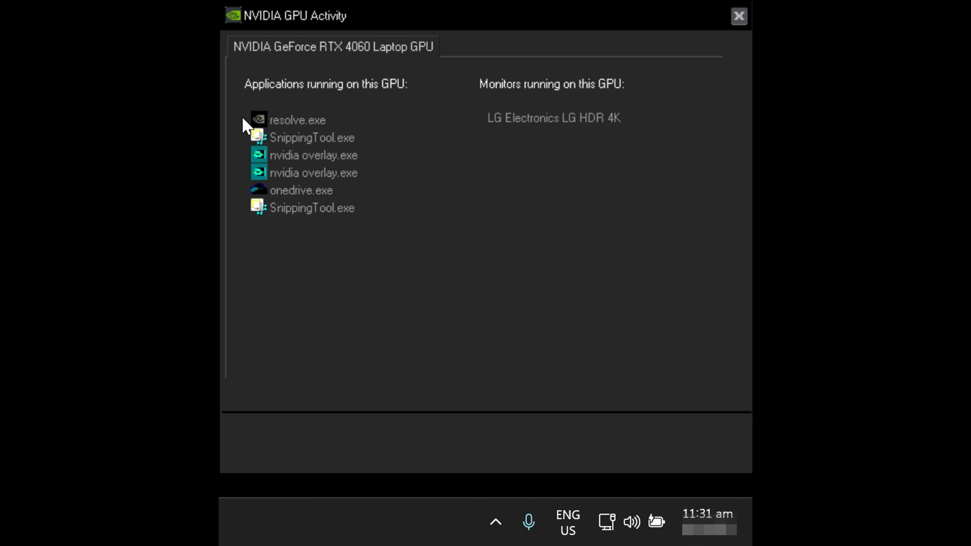
mouse_move(340, 123)
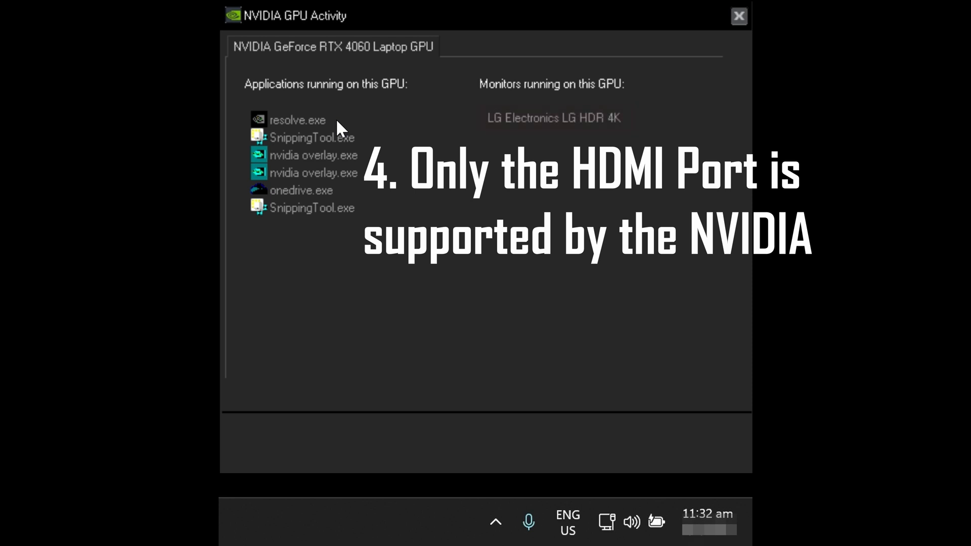
mouse_move(406, 127)
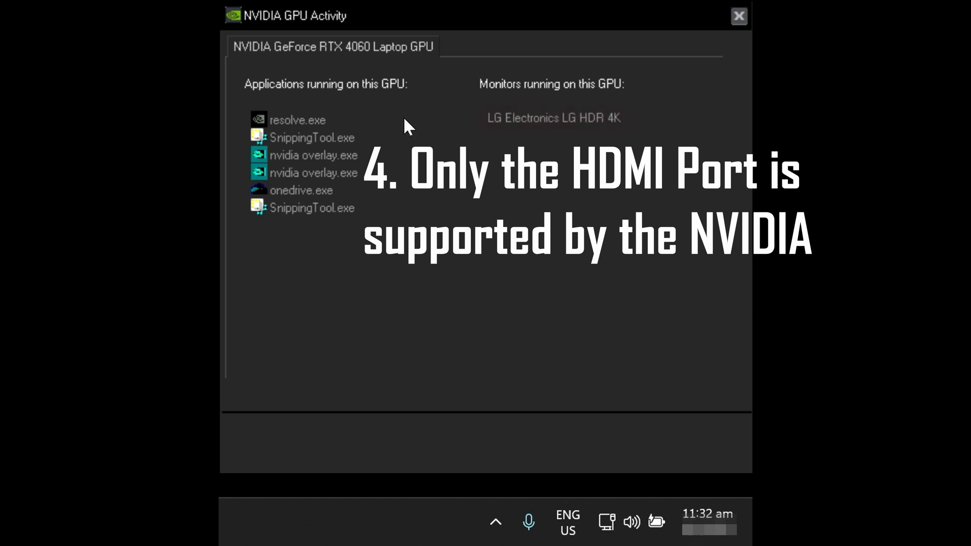
mouse_move(478, 117)
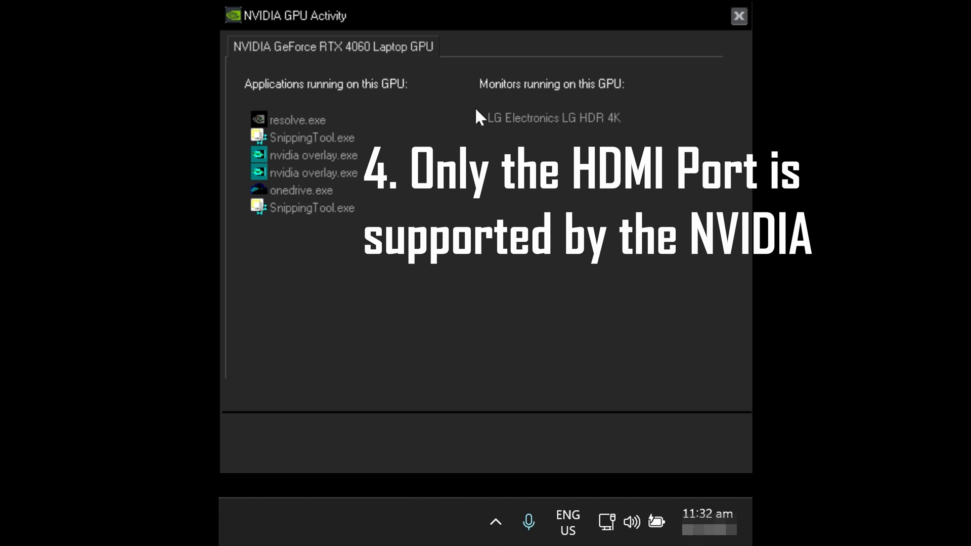
mouse_move(491, 150)
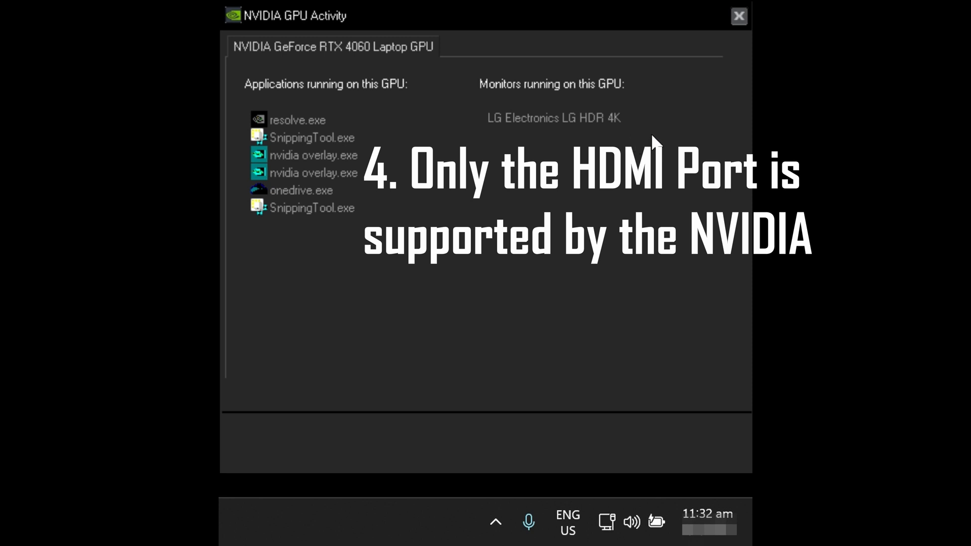
mouse_move(561, 77)
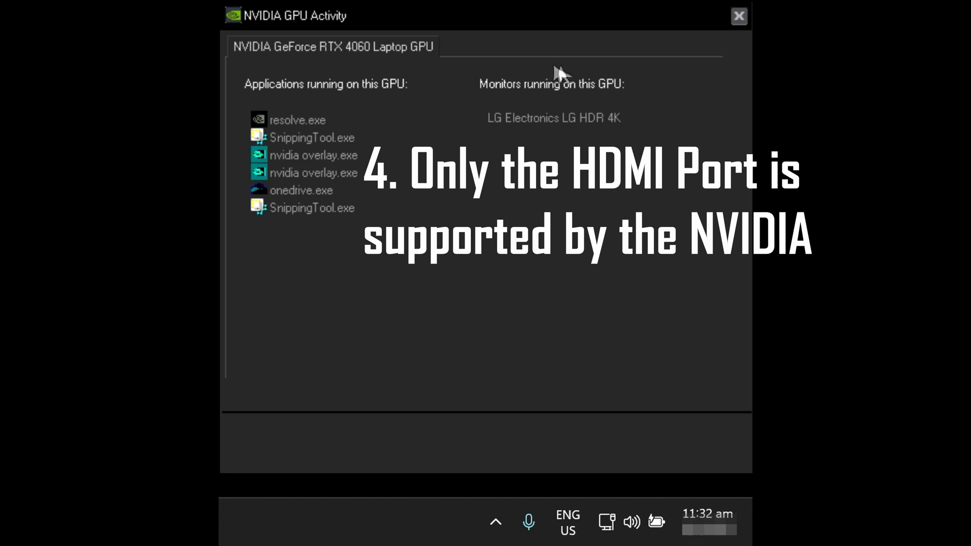
mouse_move(459, 84)
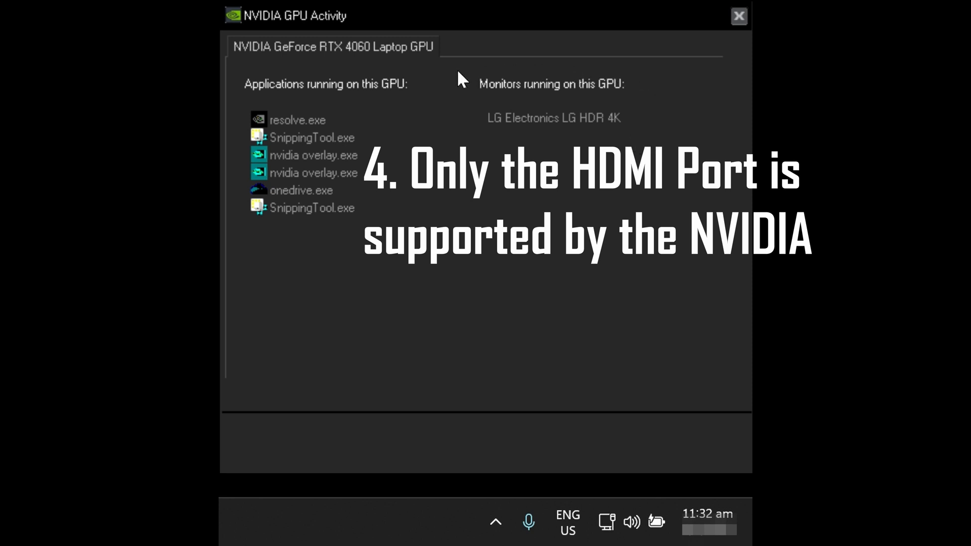
mouse_move(566, 154)
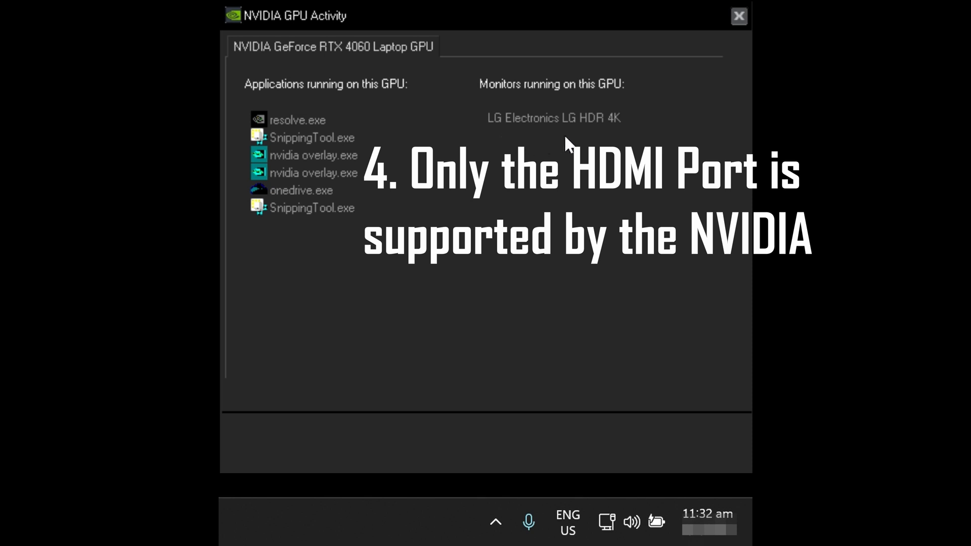
mouse_move(633, 146)
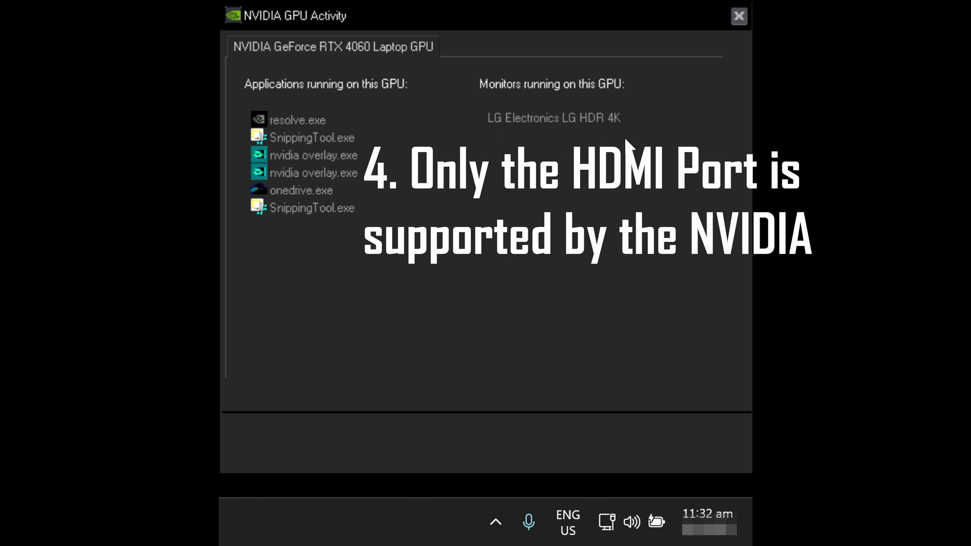
mouse_move(719, 22)
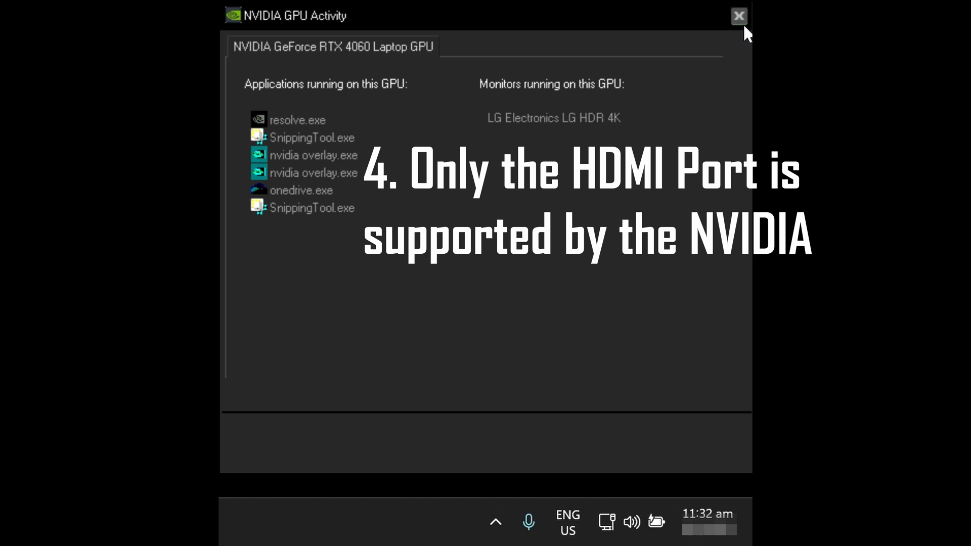
mouse_move(733, 222)
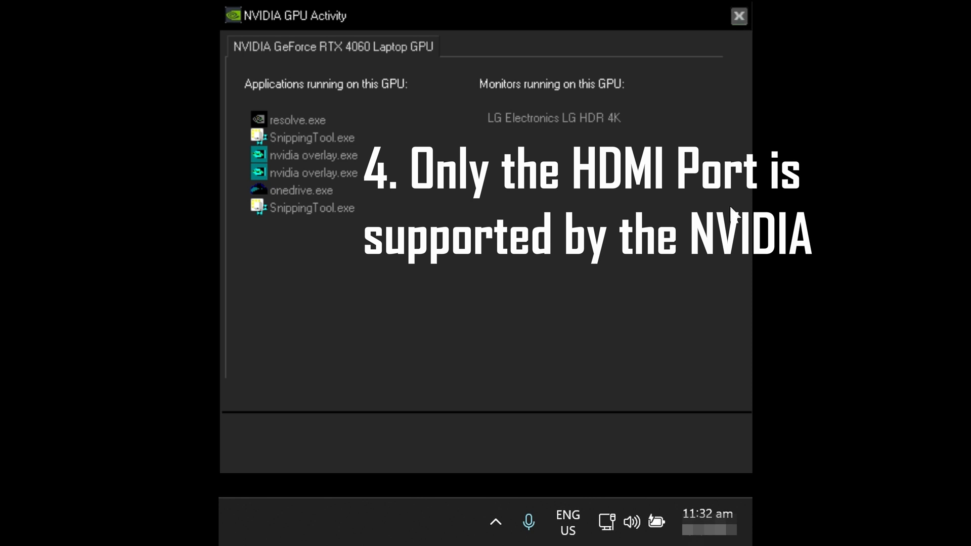